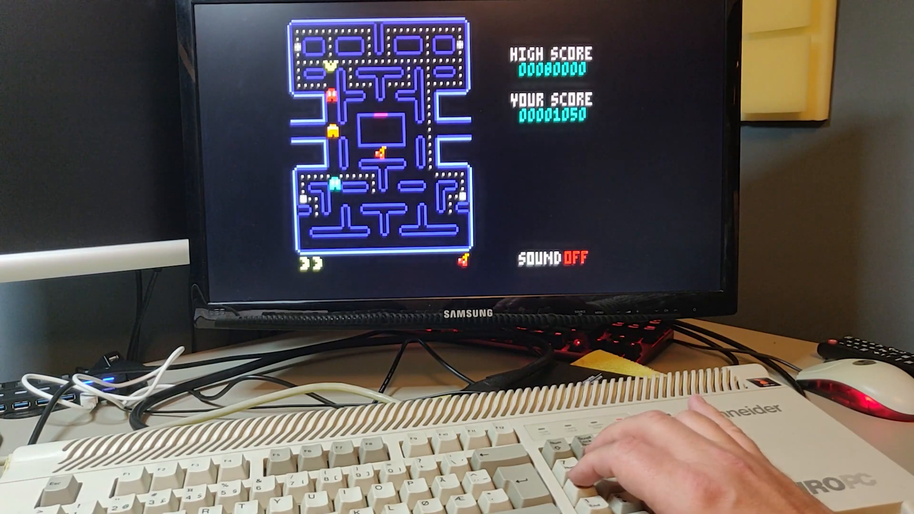
- Steer Pac-Man upward through the maze during the round
{"action": "key", "text": "up"}
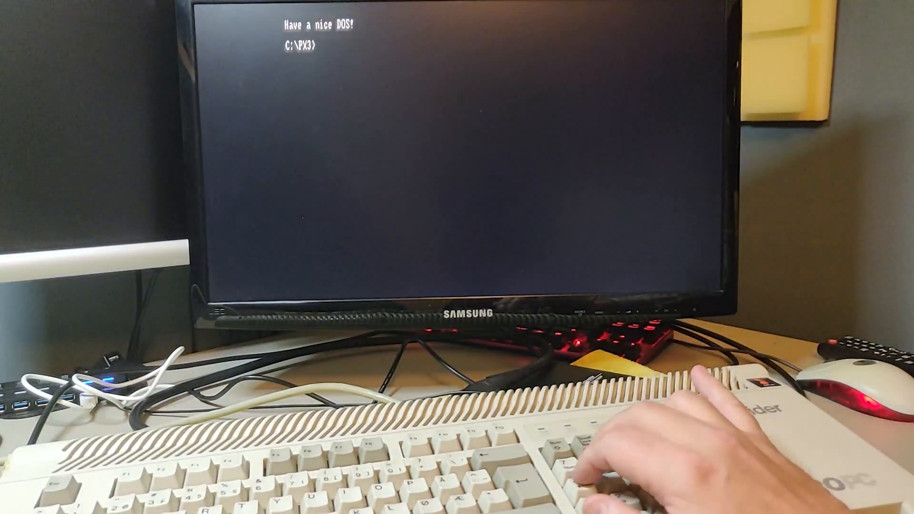
- Relaunch Planet X3 with px3.com and choose video mode 1, reaching the audio device menu
{"action": "type", "text": "px3.com"}
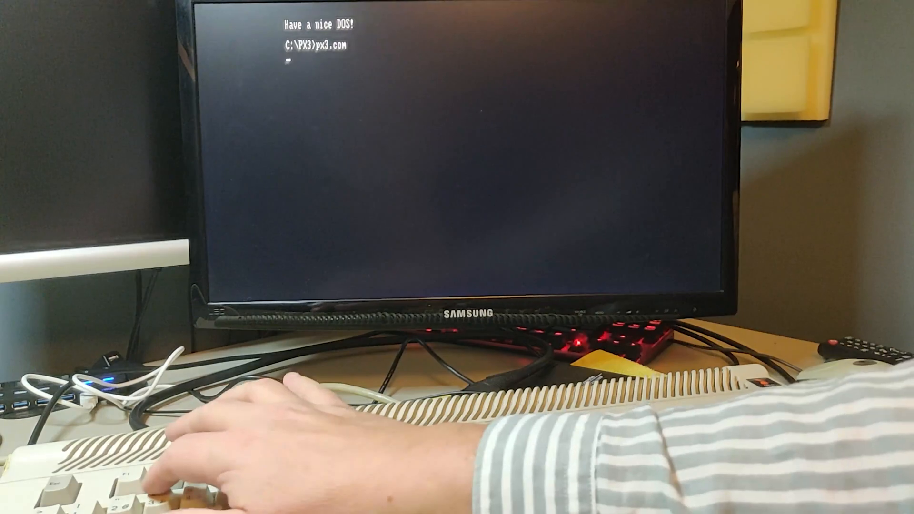
{"action": "key", "text": "enter"}
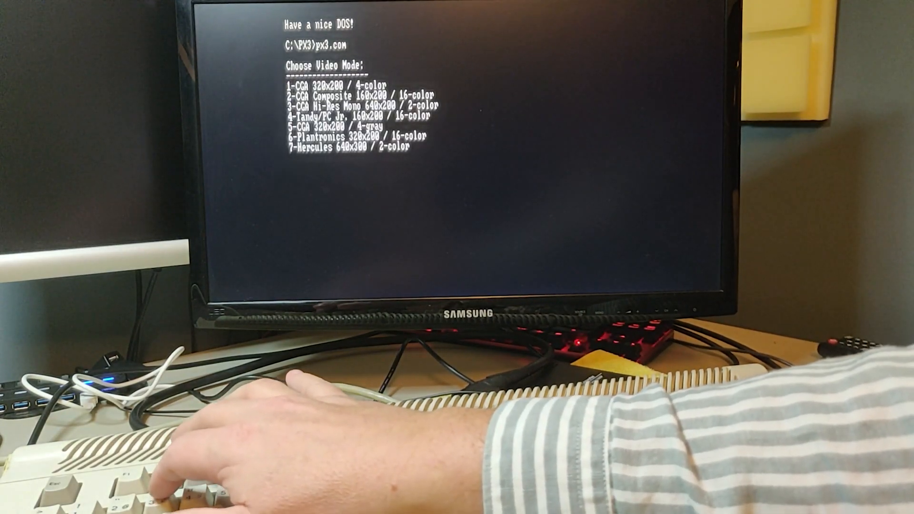
{"action": "key", "text": "1"}
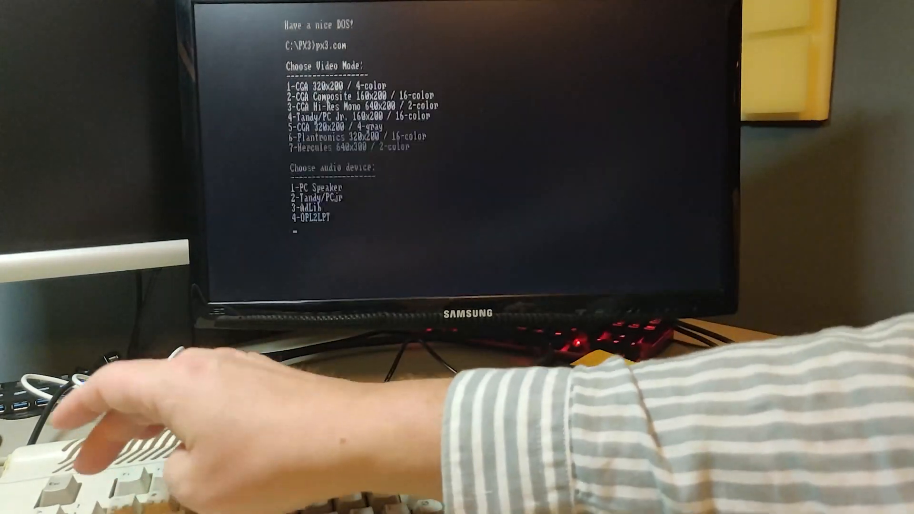